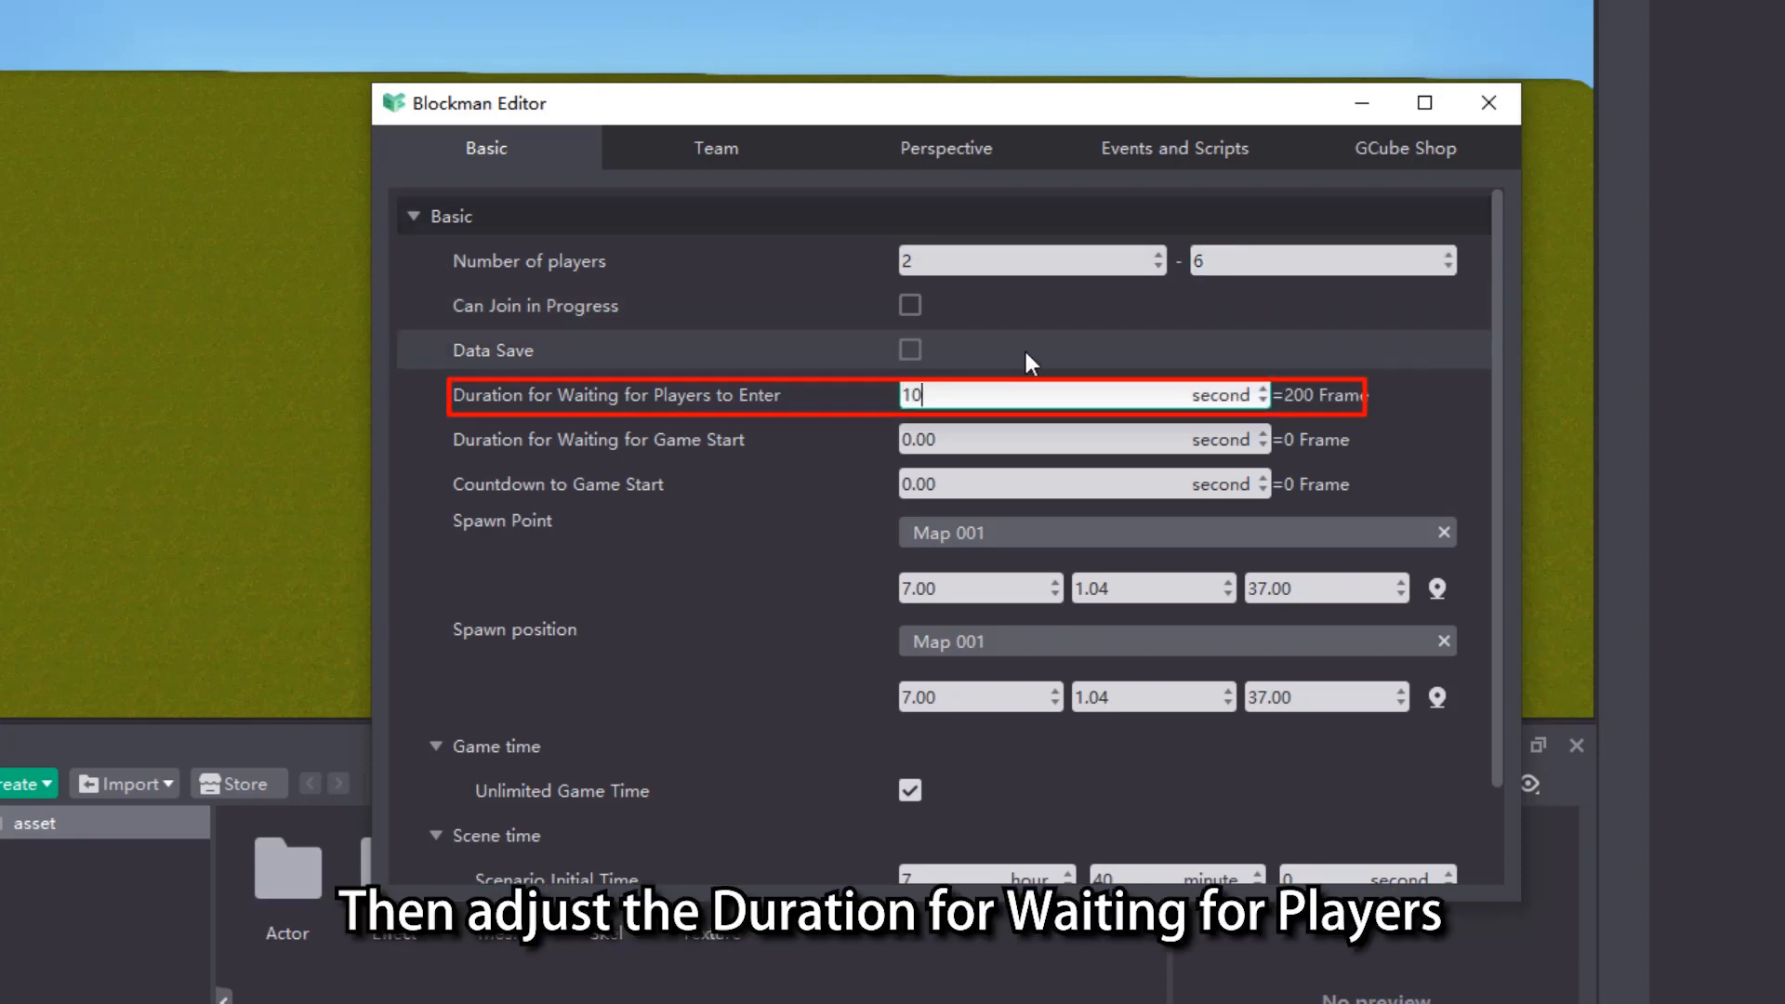
Set the waiting-for-players duration to 10 seconds in the Basic game settings.
{"action": "left_click", "coordinate": [716, 147]}
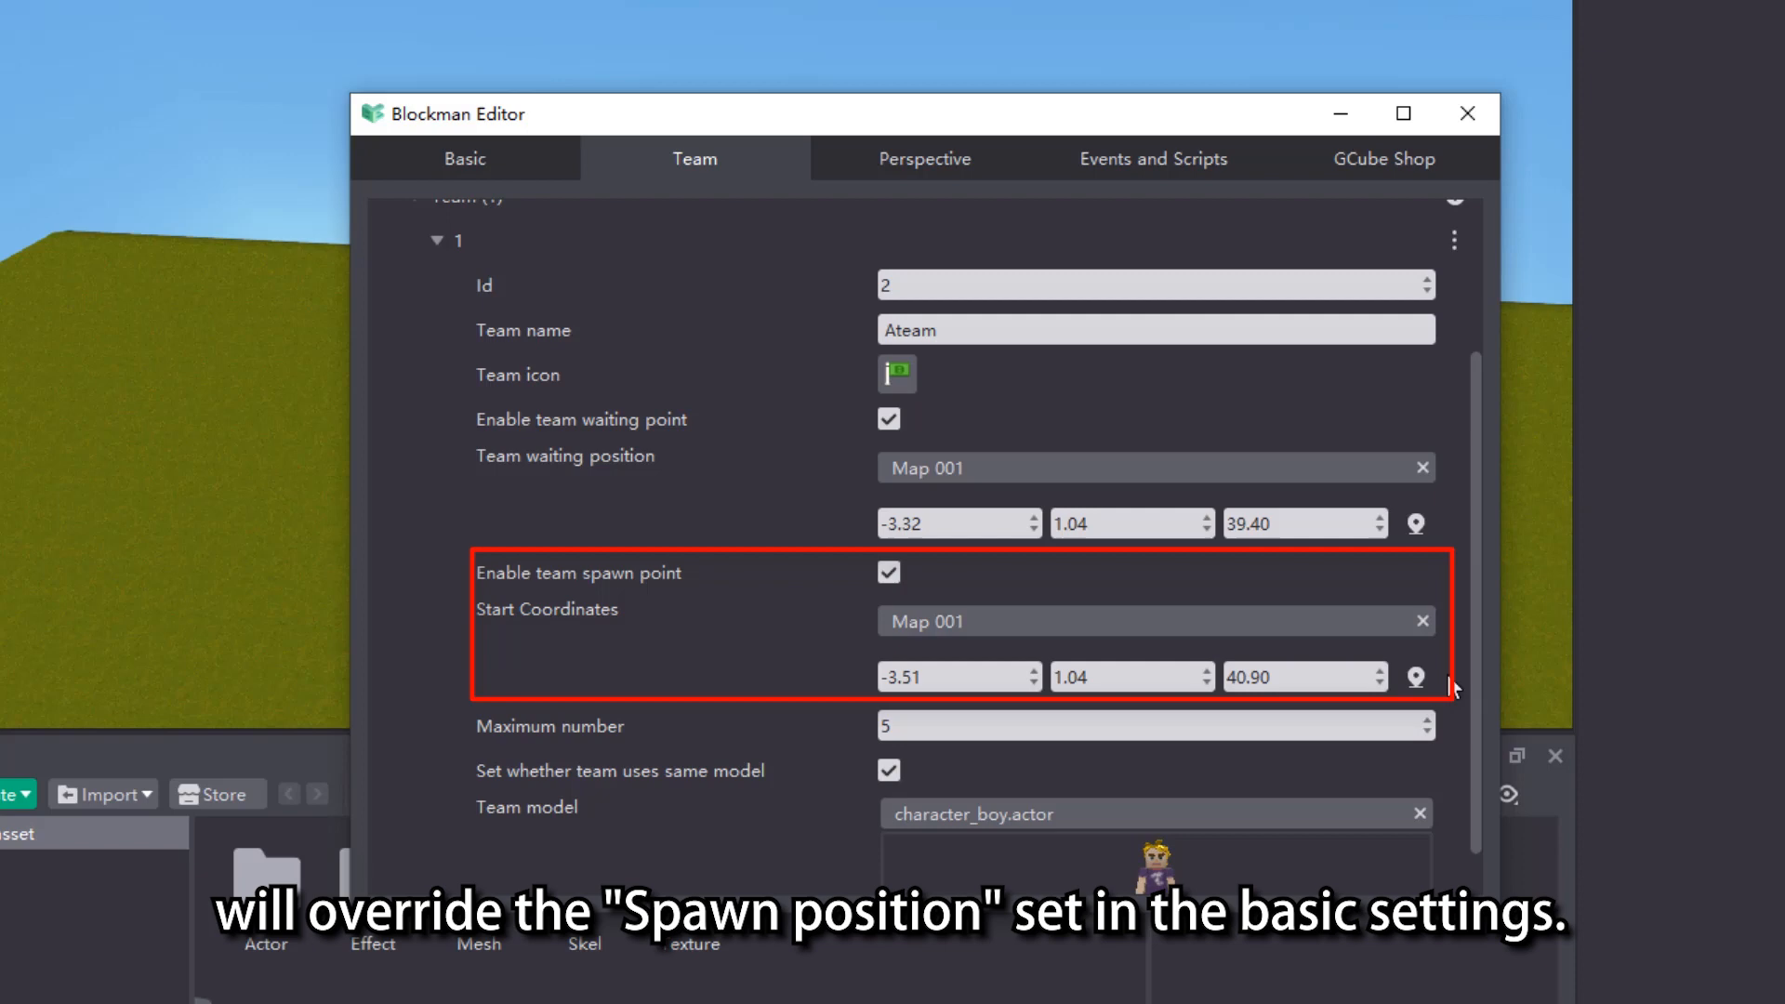
Enable Ateam's spawn point at -3.51, 1.04, 40.90 on Map 001 and return to Basic settings.
{"action": "left_click", "coordinate": [461, 156]}
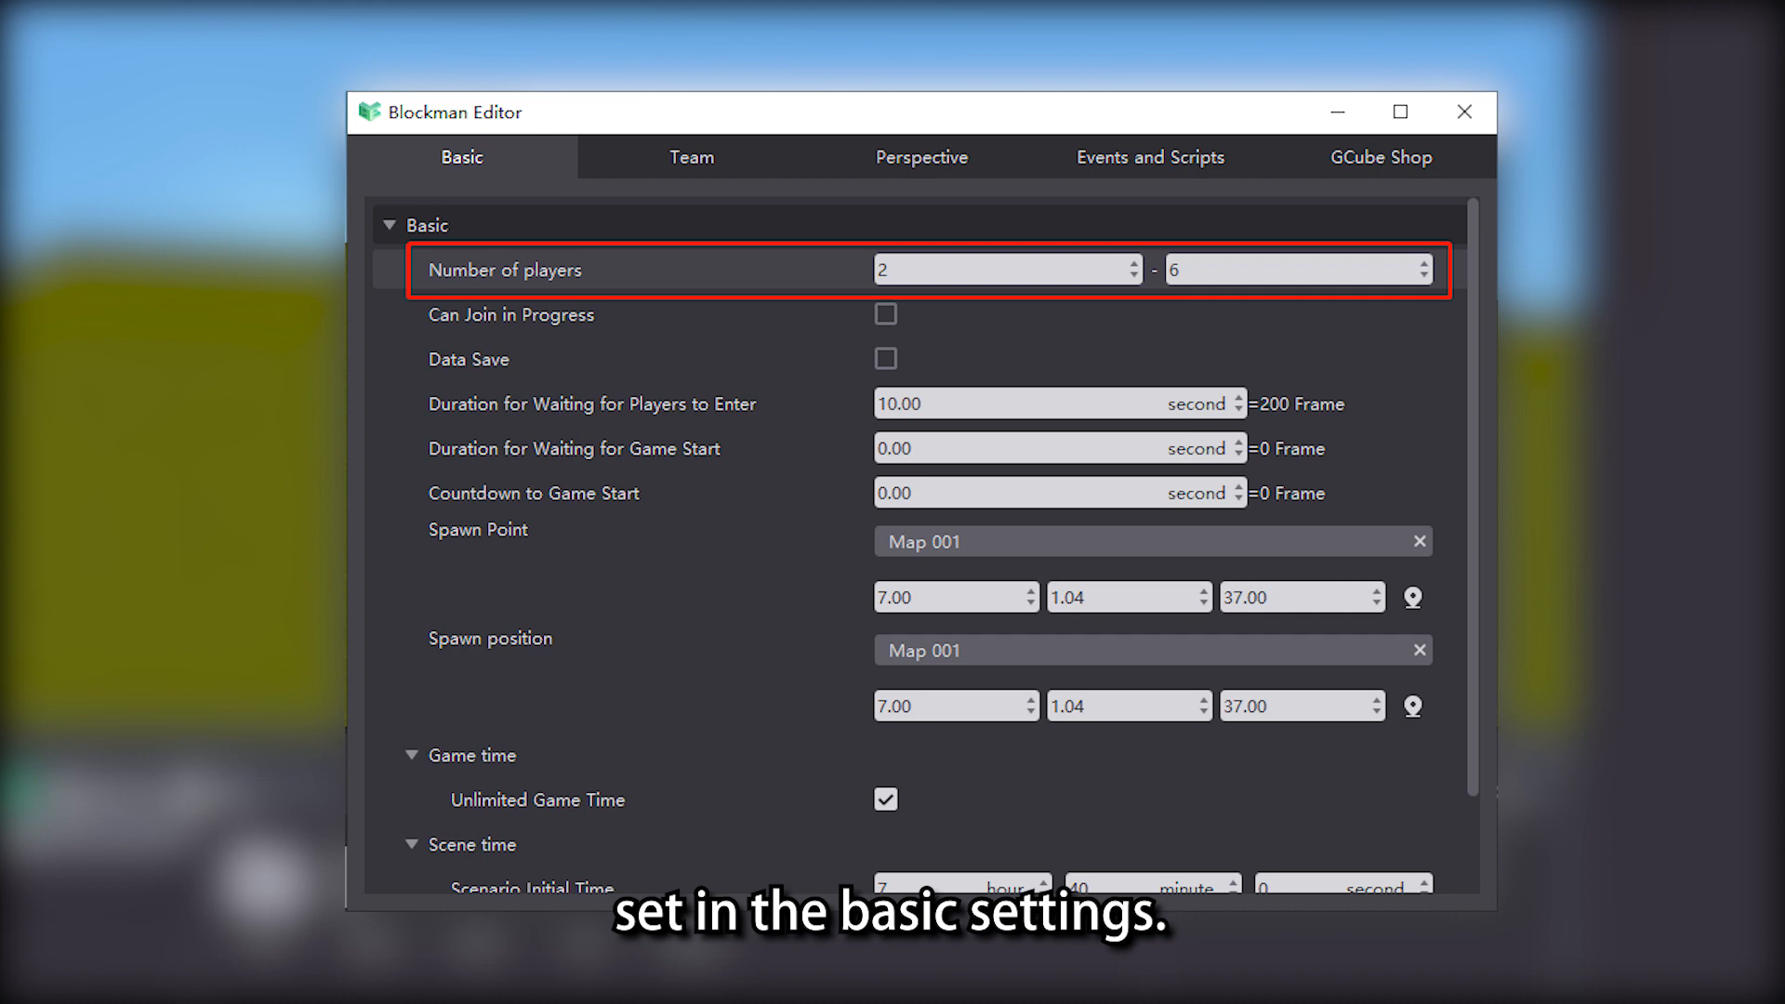
Confirm the 2–6 player range and switch to the Team settings.
{"action": "left_click", "coordinate": [738, 259]}
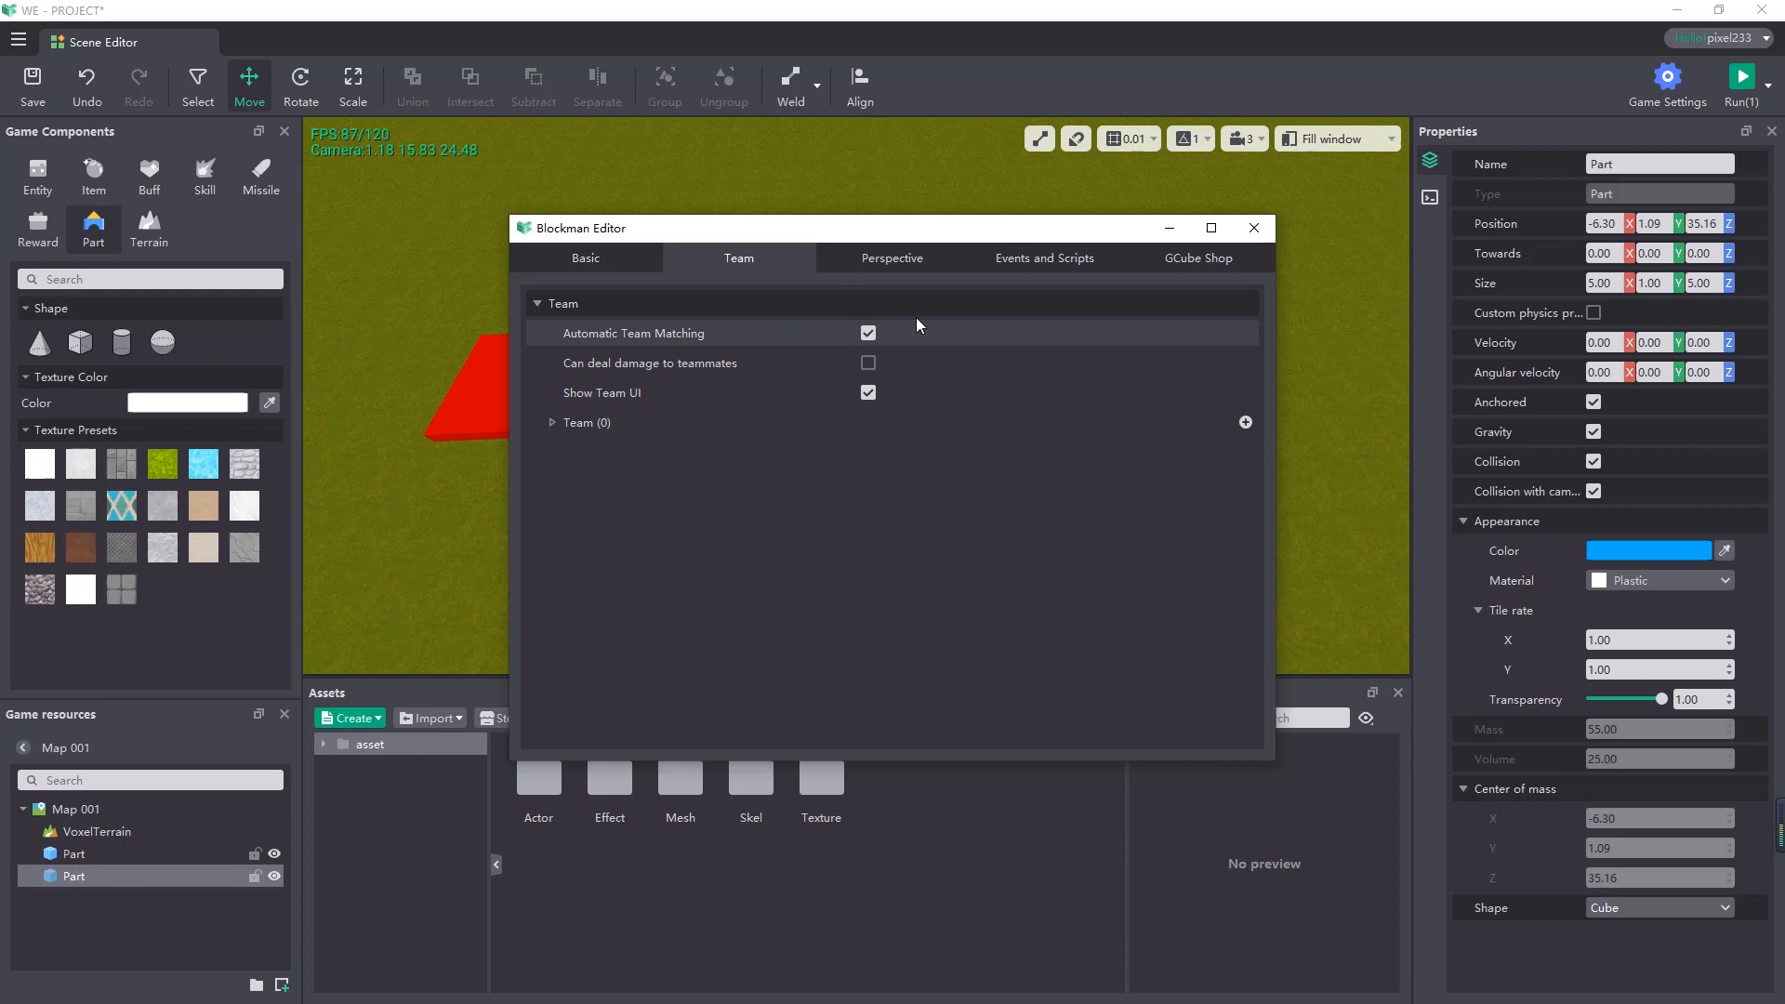
Enable team1's waiting and spawn points on Map 001 and launch the test run.
{"action": "left_click", "coordinate": [1243, 422]}
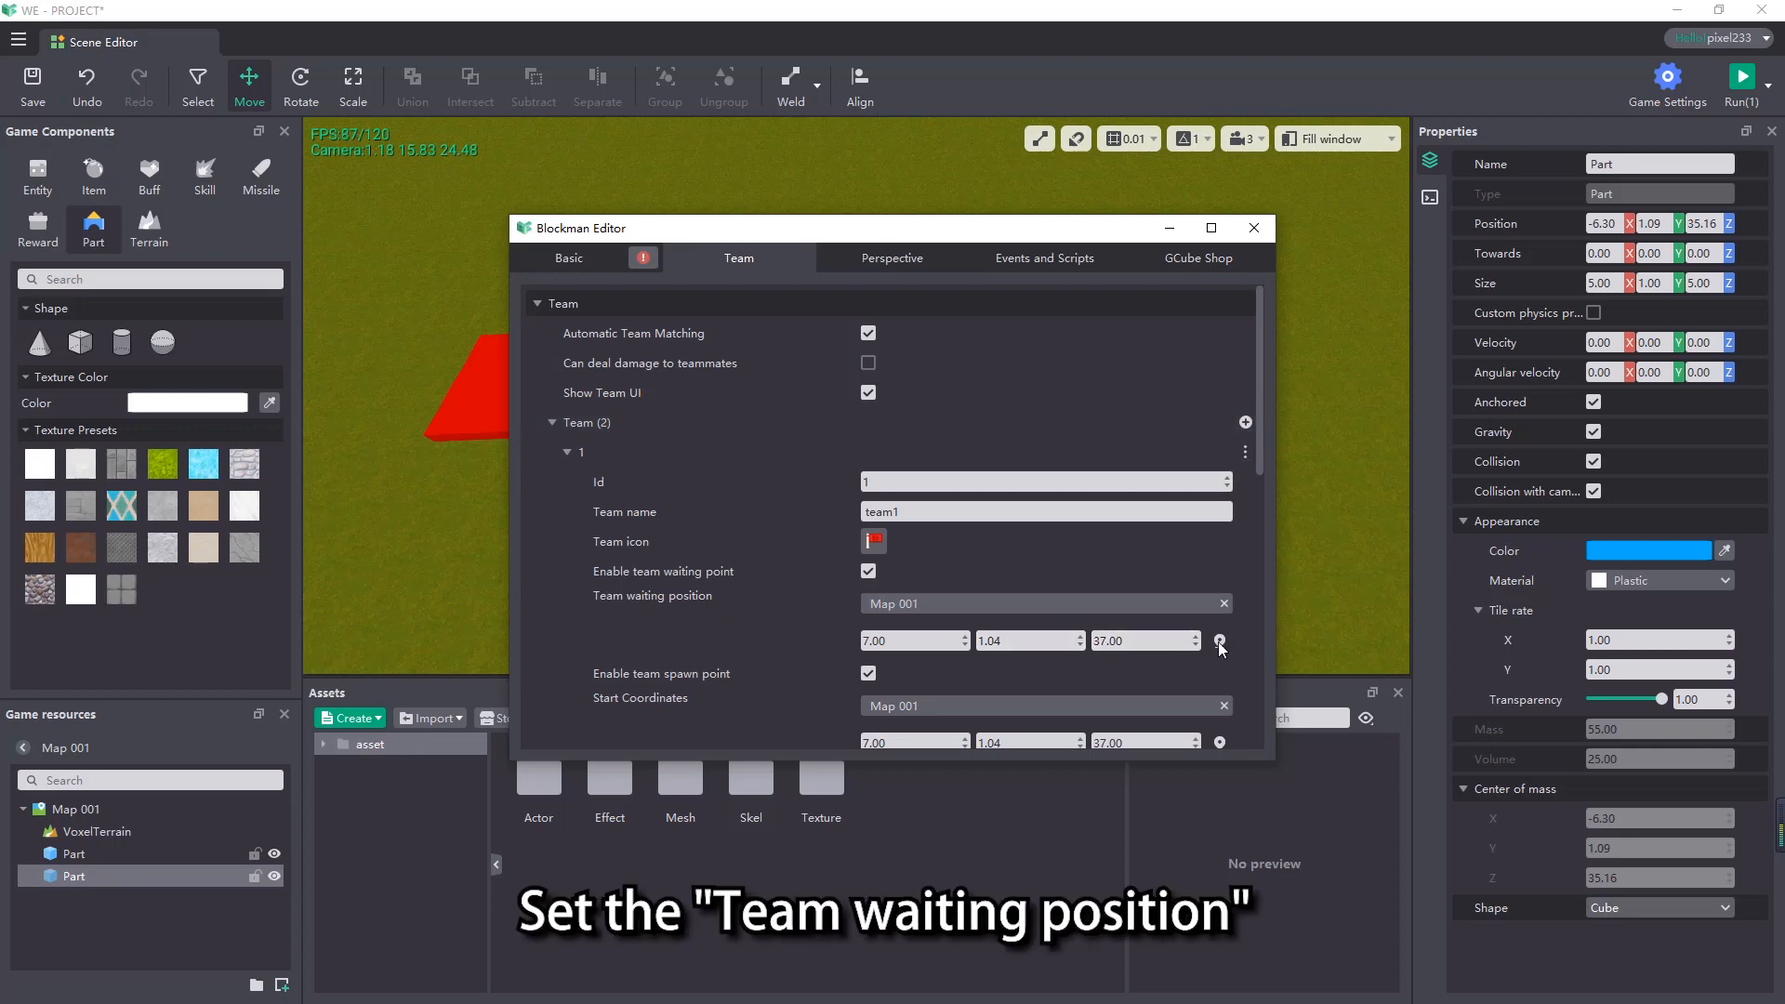
{"action": "left_click", "coordinate": [1740, 78]}
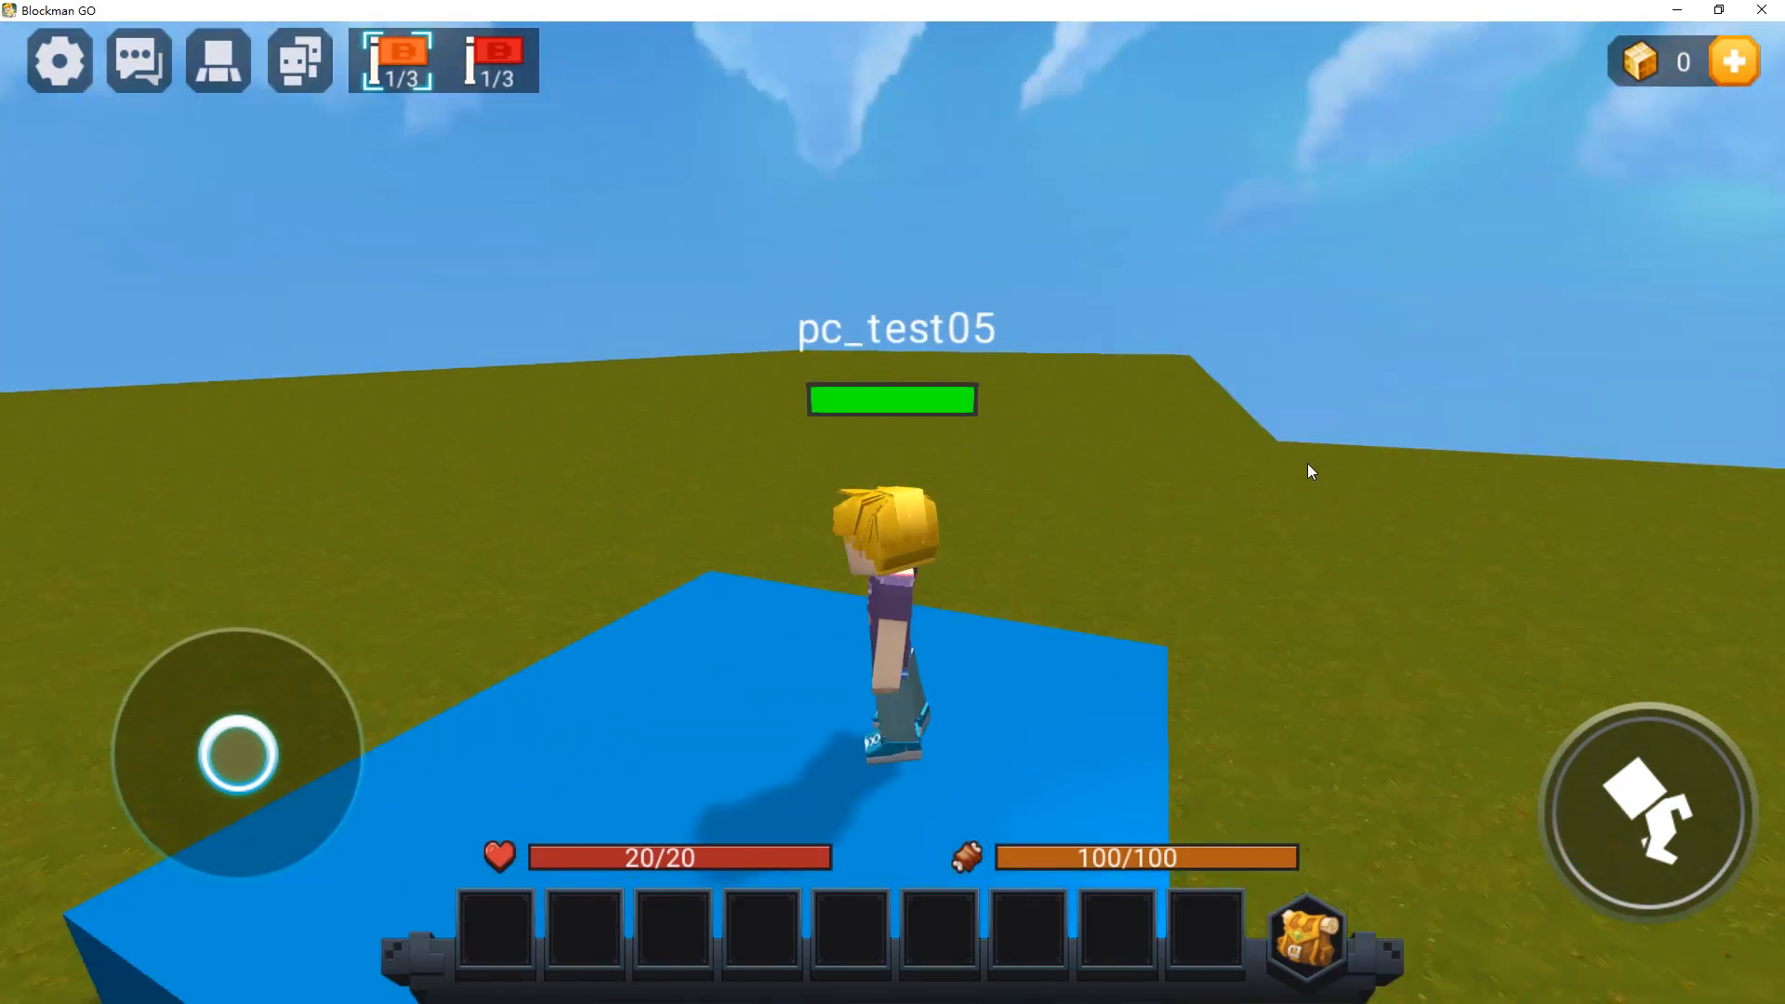